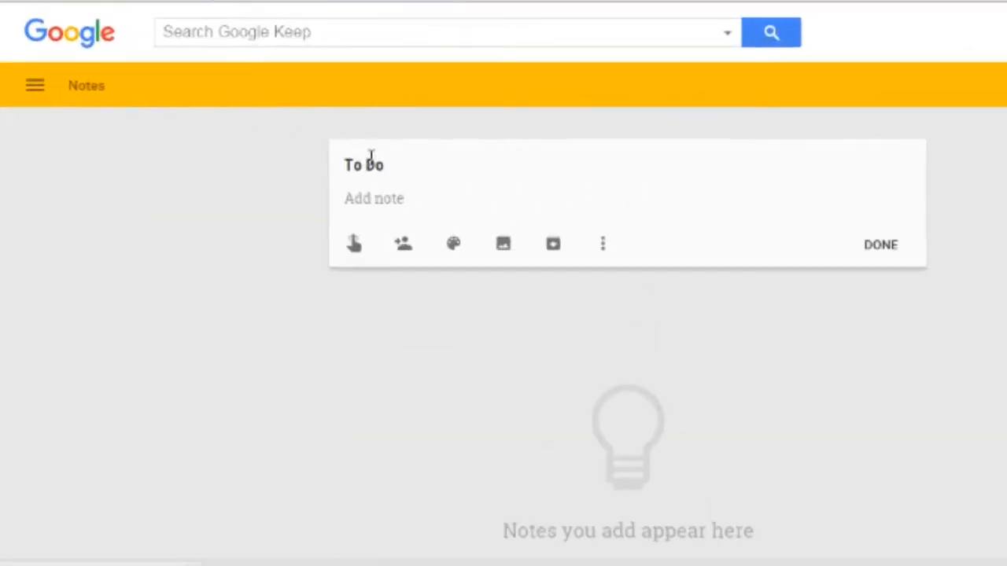
- Select the note's title to rename it 'To Do List'
left_click(602, 243)
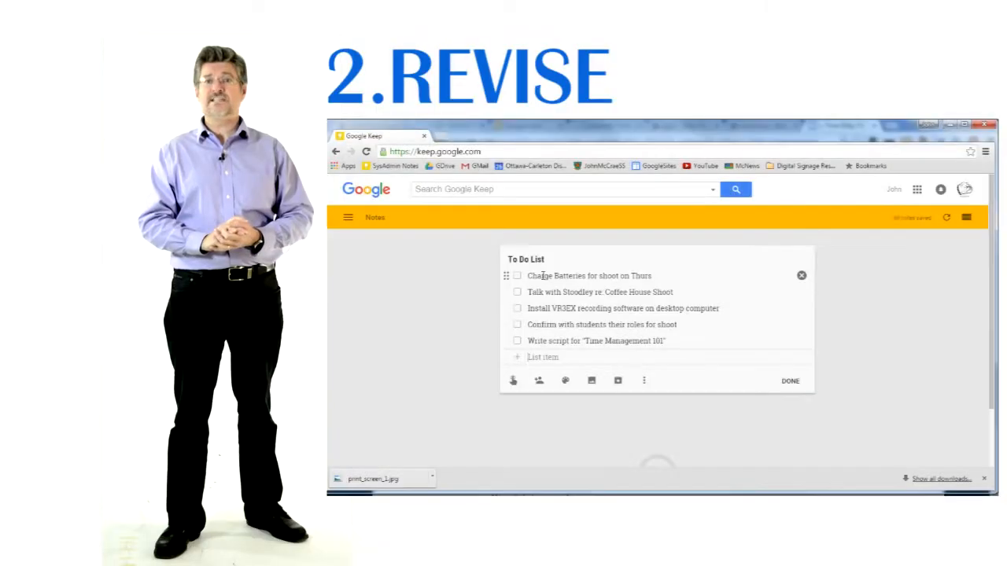
- Add the 'Check student sign up sheets' task and tick off the confirm student roles task
type("Check student sign mu")
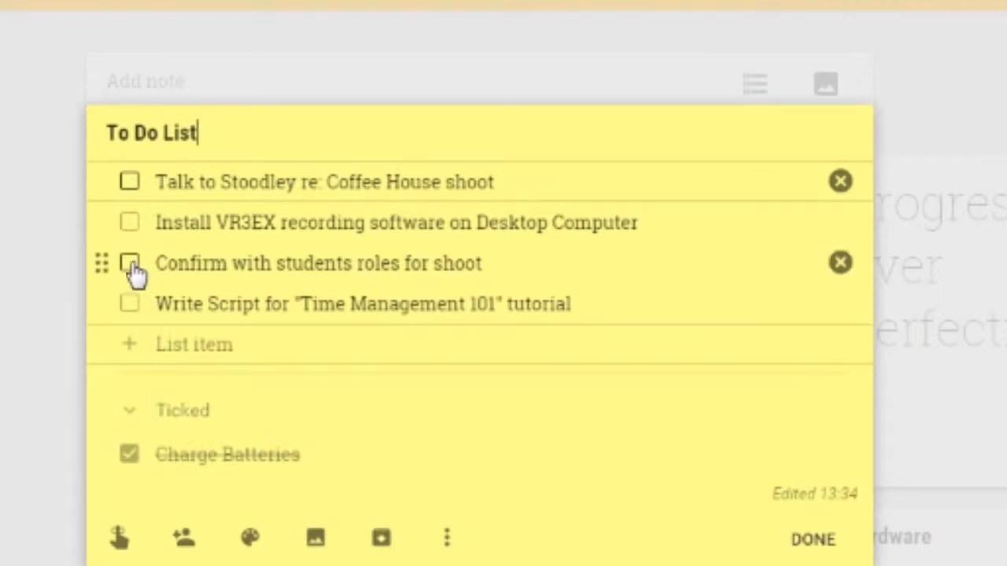
left_click(129, 263)
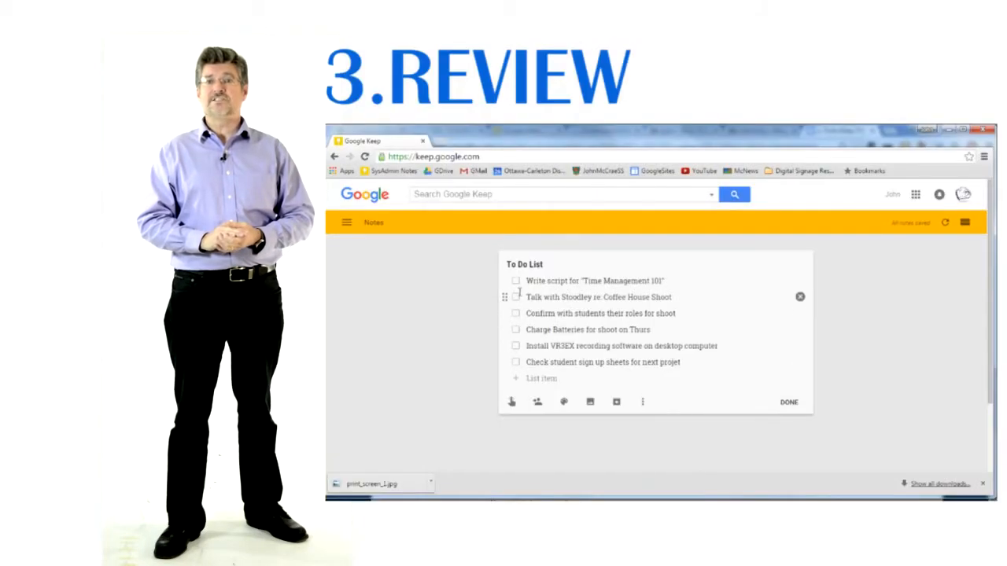
- Check off the 'Talk with Stoodley' and 'Write script' tasks
left_click(515, 296)
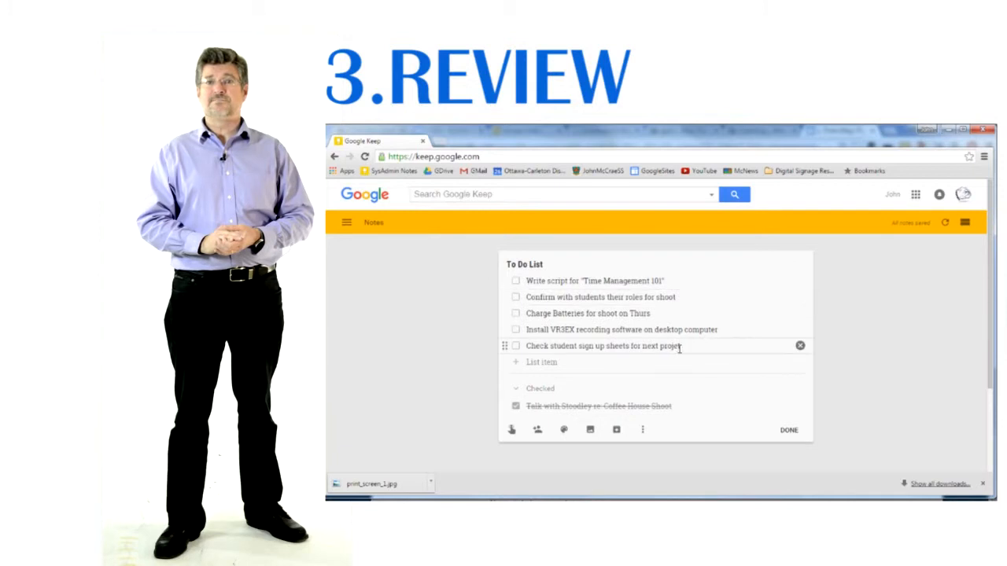
left_click(516, 281)
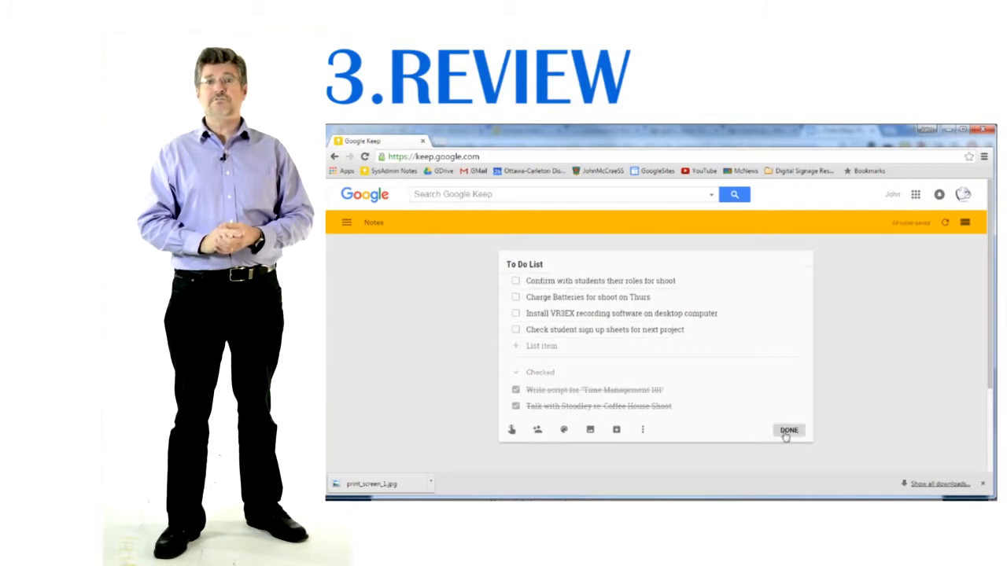